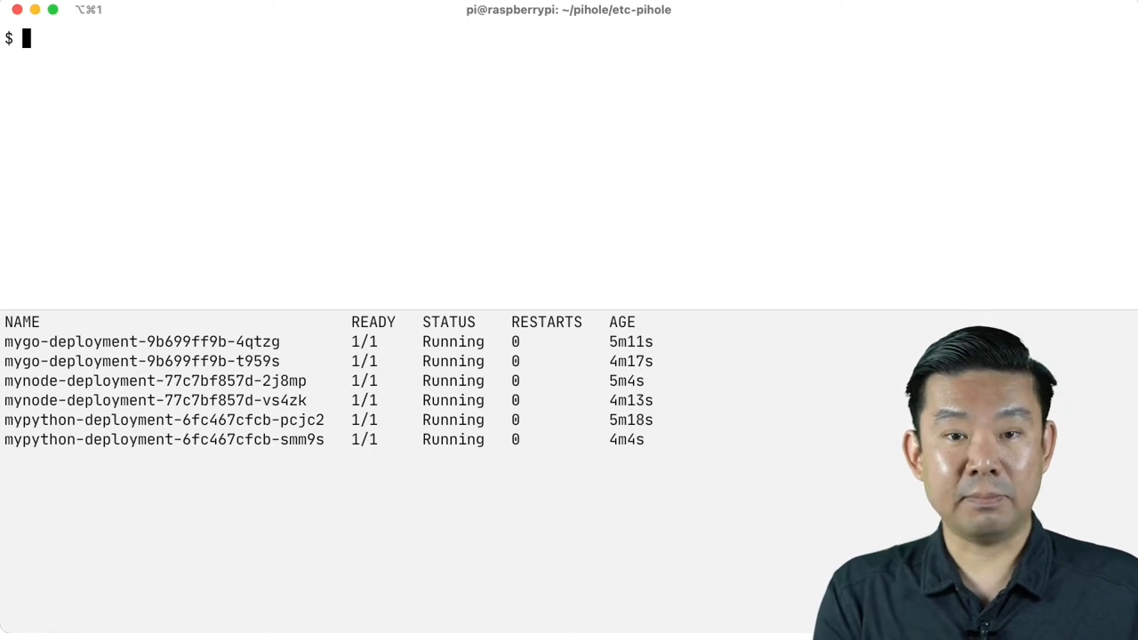
Step: Run 'kubectl get po --show-labels' to list all six pods with app and template-hash labels
{"action": "type", "text": "kubectl get po --show-labels"}
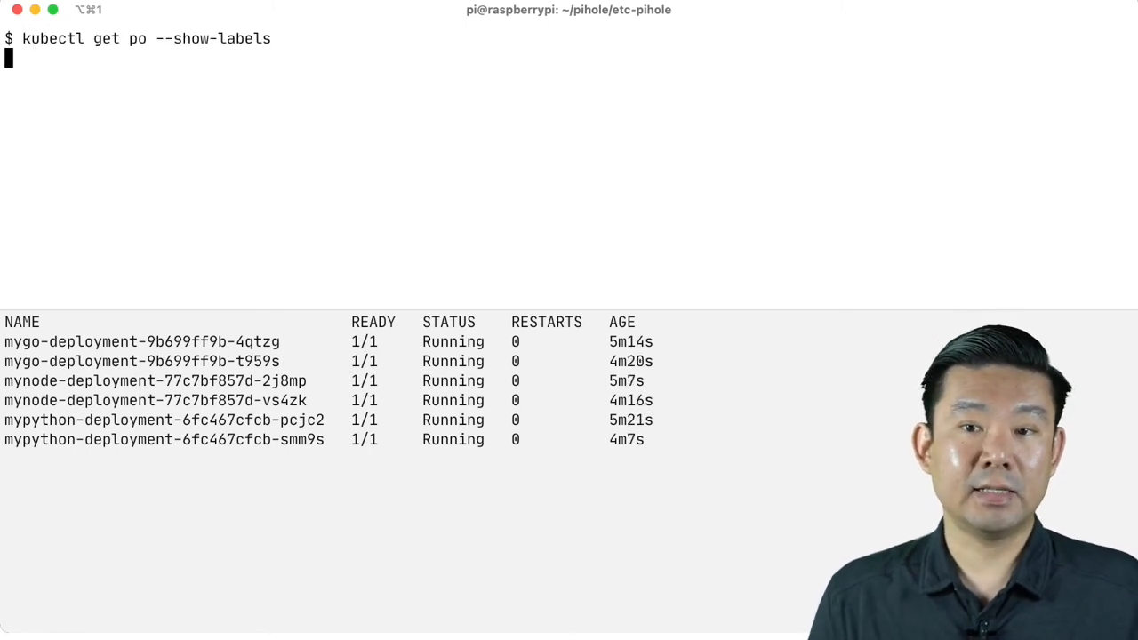
{"action": "key", "text": "Return"}
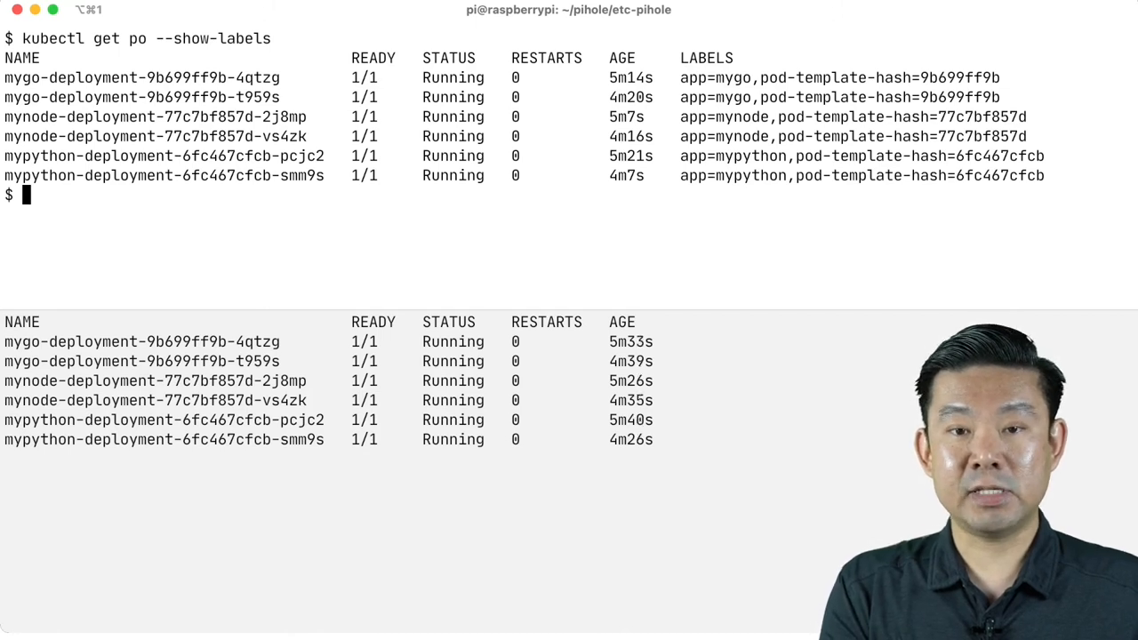
Step: Run 'kubectl delete po -l app=mygo' so both mygo pods are recreated
{"action": "type", "text": "kubectl delete po"}
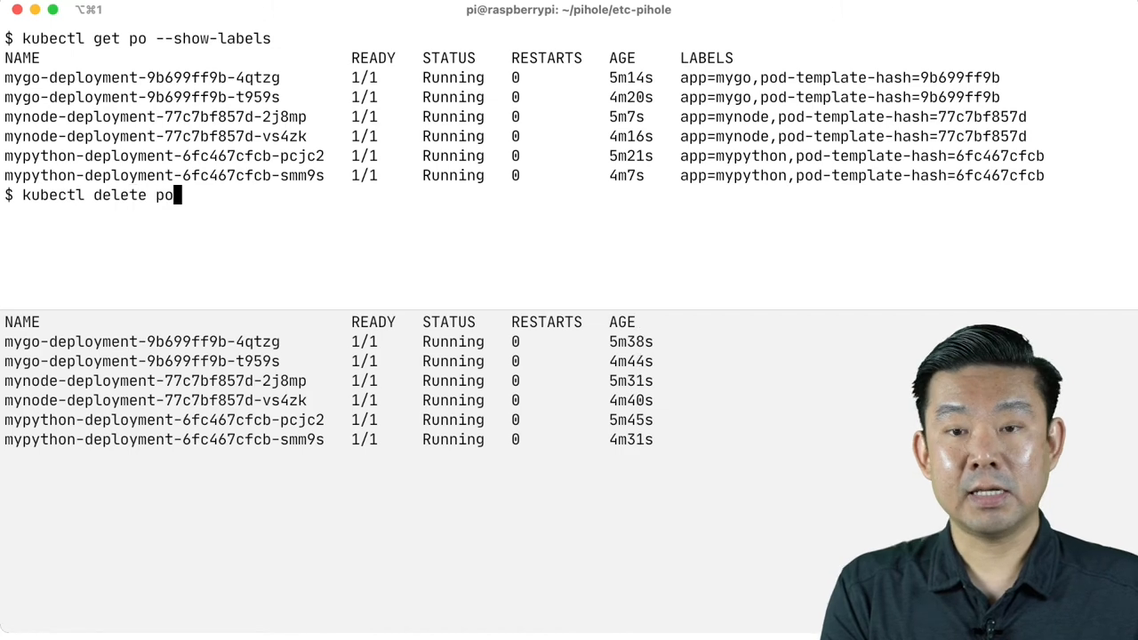
{"action": "type", "text": "-l"}
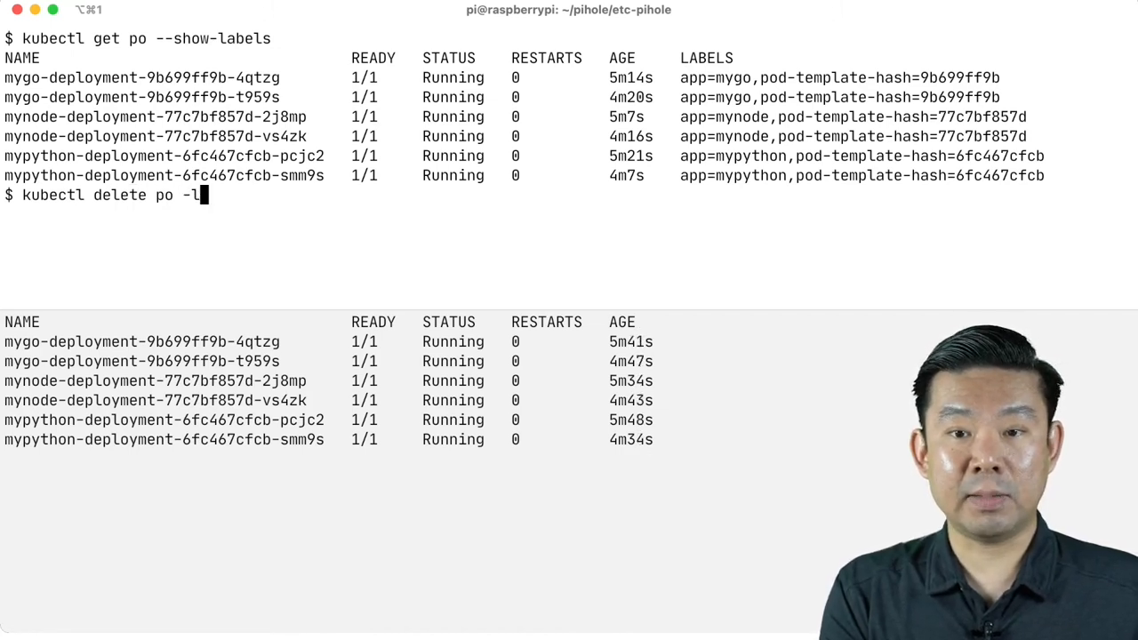
{"action": "type", "text": "app=m"}
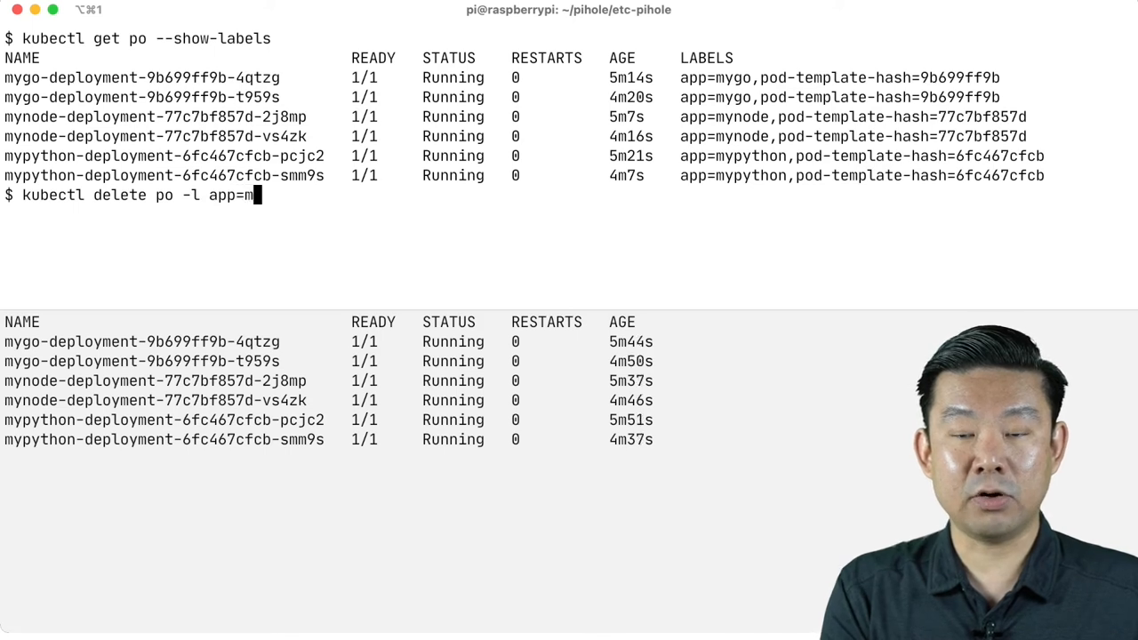
{"action": "type", "text": "go"}
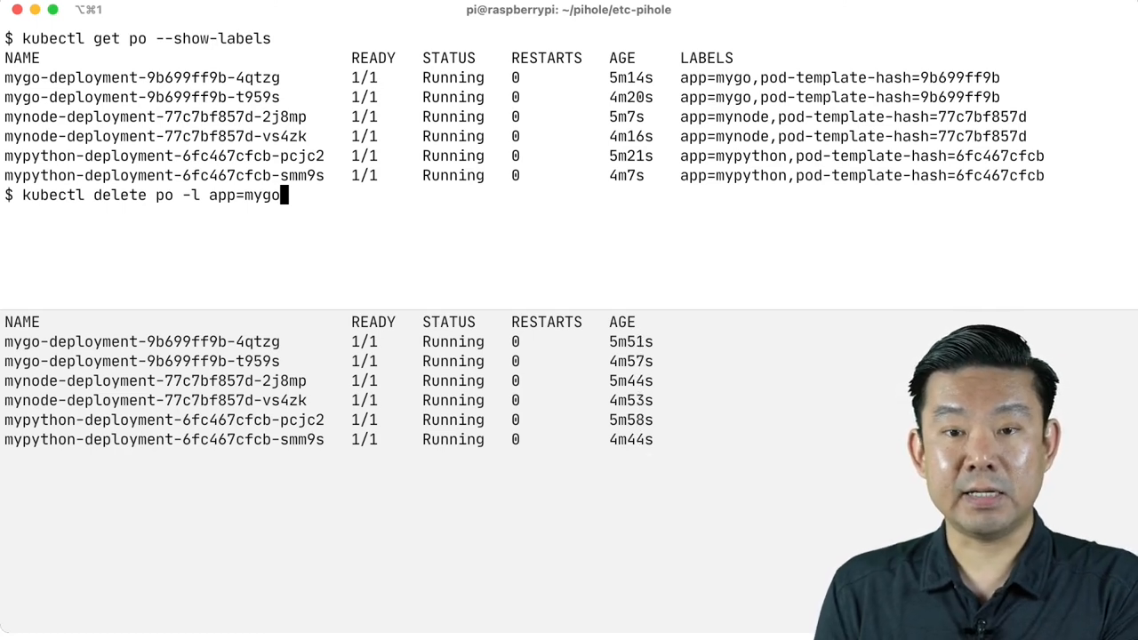
{"action": "key", "text": "Return"}
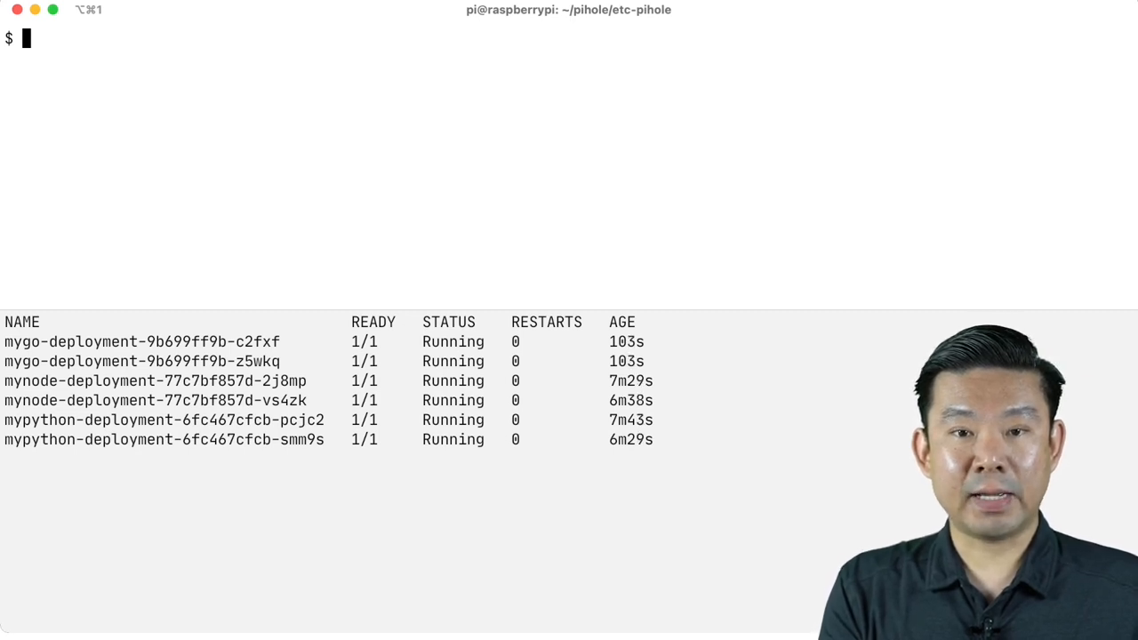
Step: Run 'kubectl label po -l app=mynode inservice=ok' to label both mynode pods
{"action": "type", "text": "kubectl"}
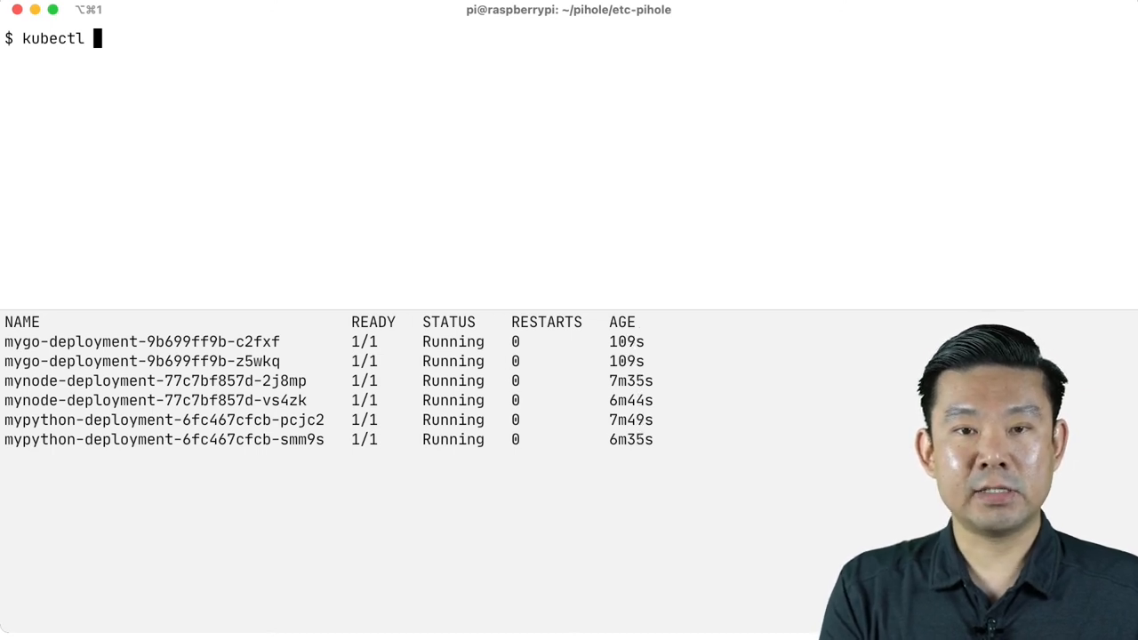
{"action": "type", "text": "label"}
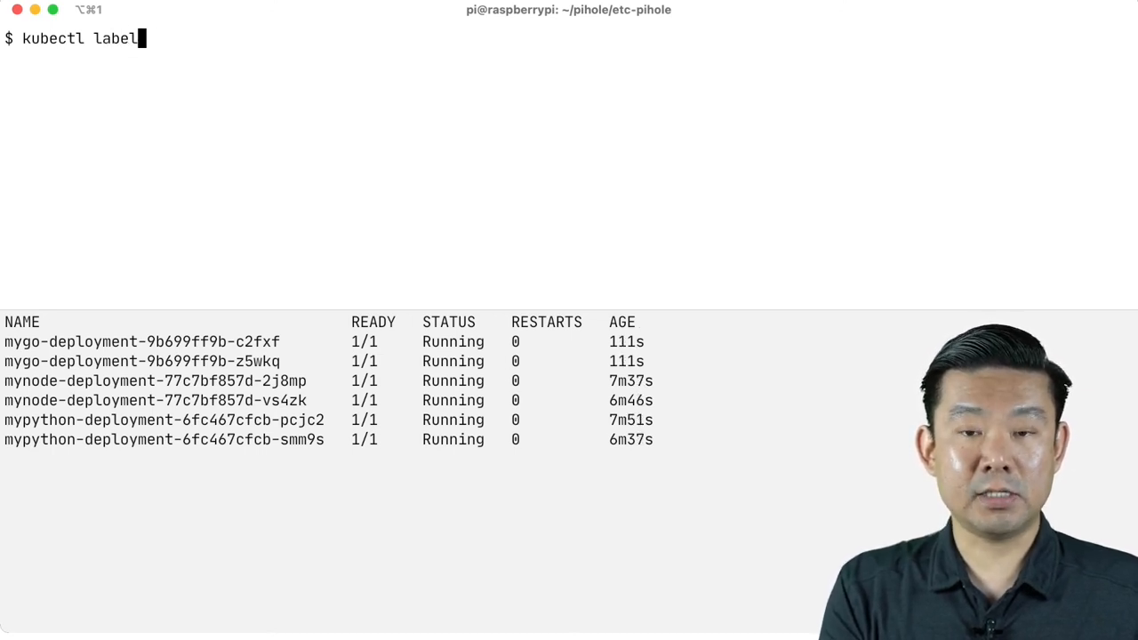
{"action": "type", "text": "po -l"}
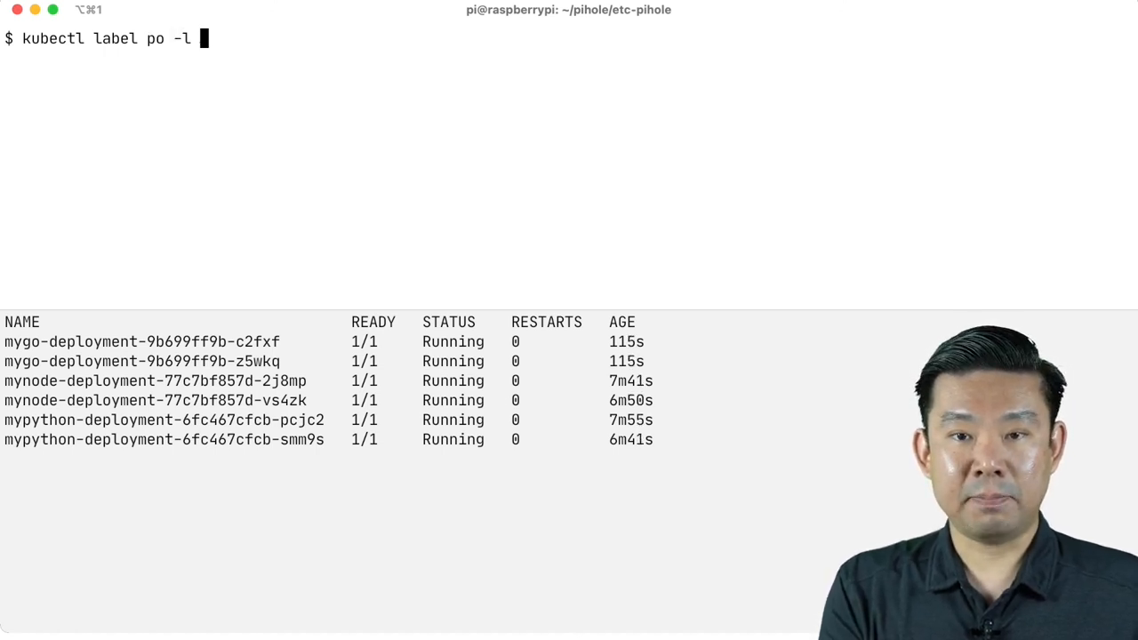
{"action": "type", "text": "app="}
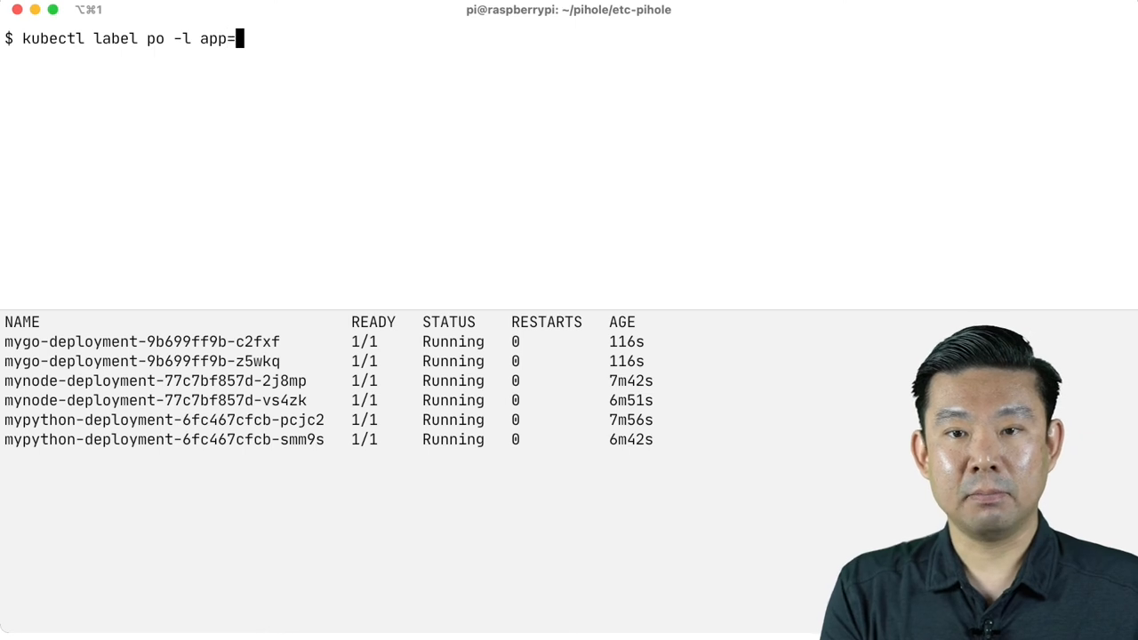
{"action": "type", "text": "mynode"}
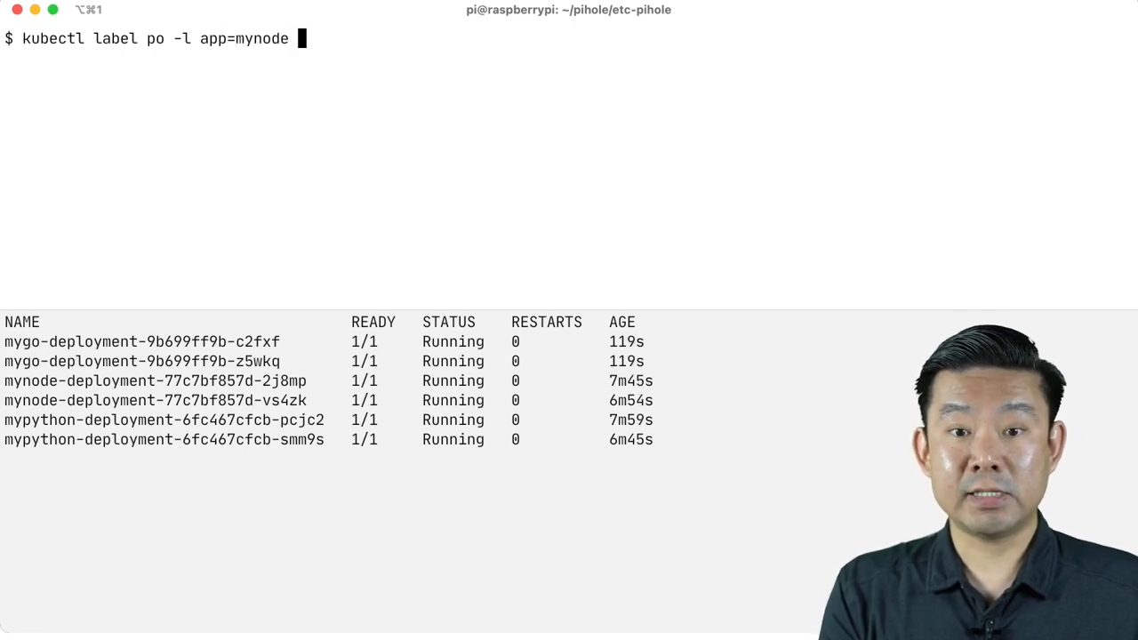
{"action": "type", "text": "in"}
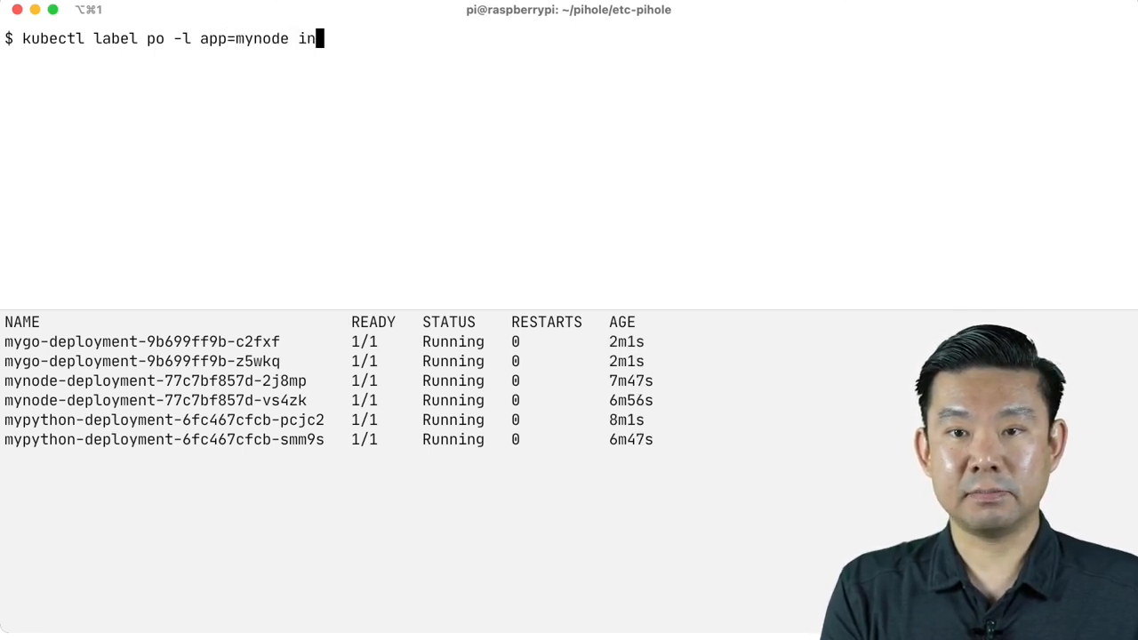
{"action": "type", "text": "service=o"}
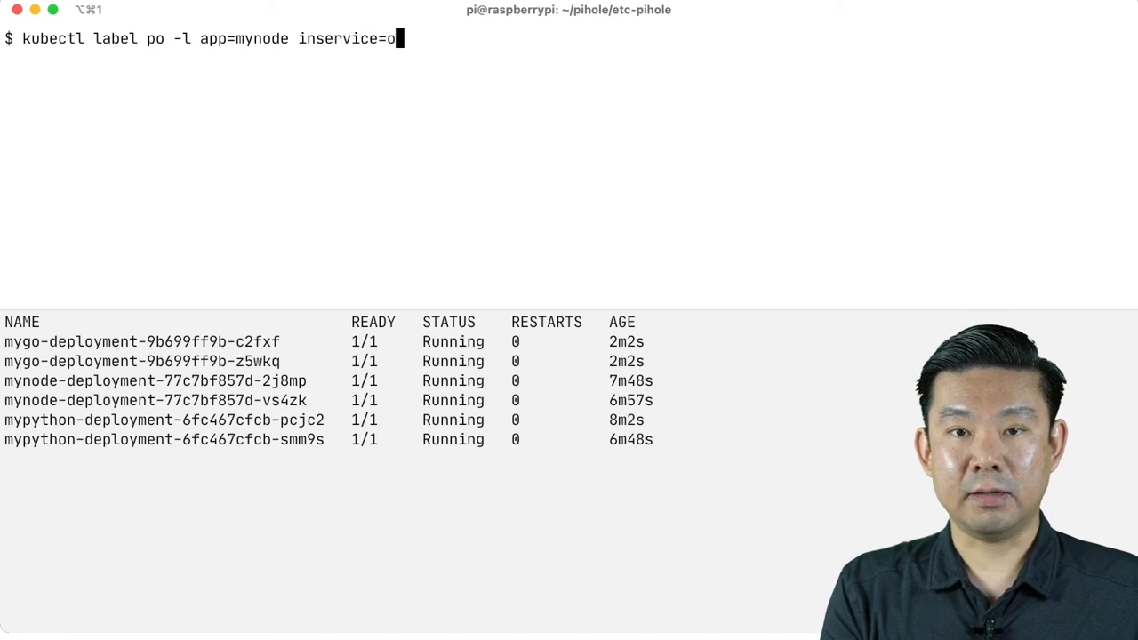
{"action": "key", "text": "Return"}
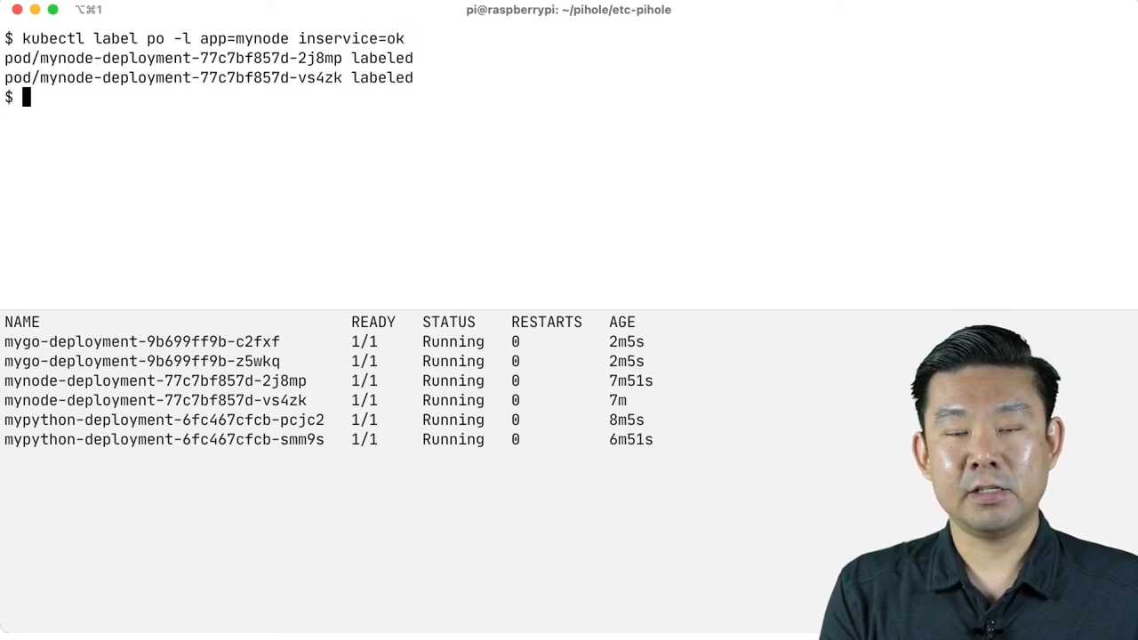
Step: List pods with labels to verify inservice=ok on the mynode pods, then clear the screen
{"action": "type", "text": "kub"}
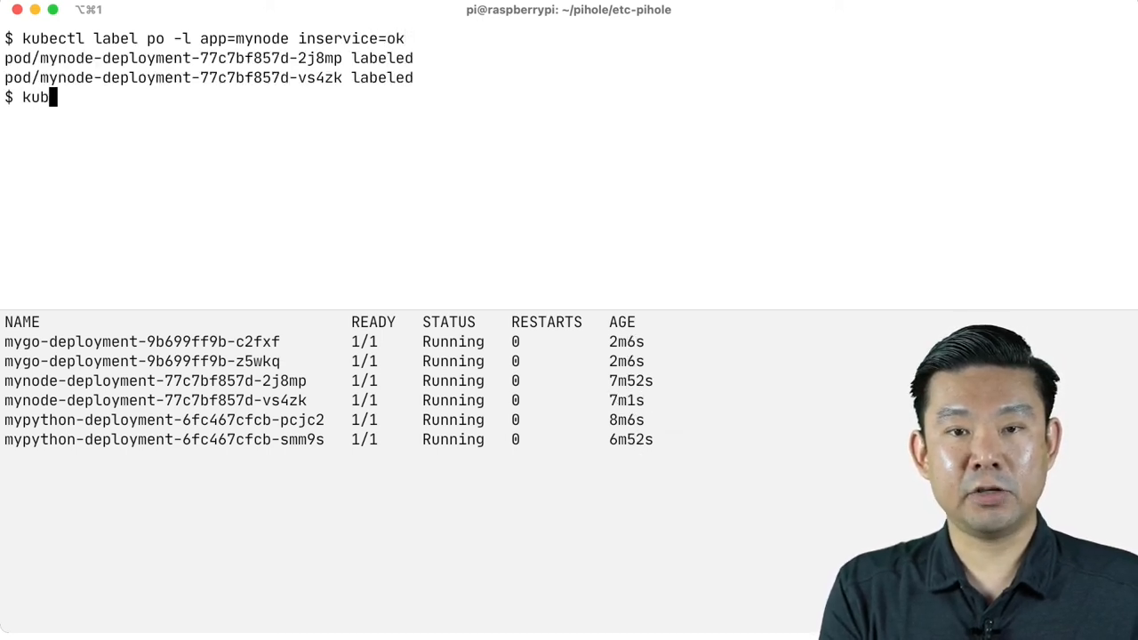
{"action": "type", "text": "ectl get po --show-labels"}
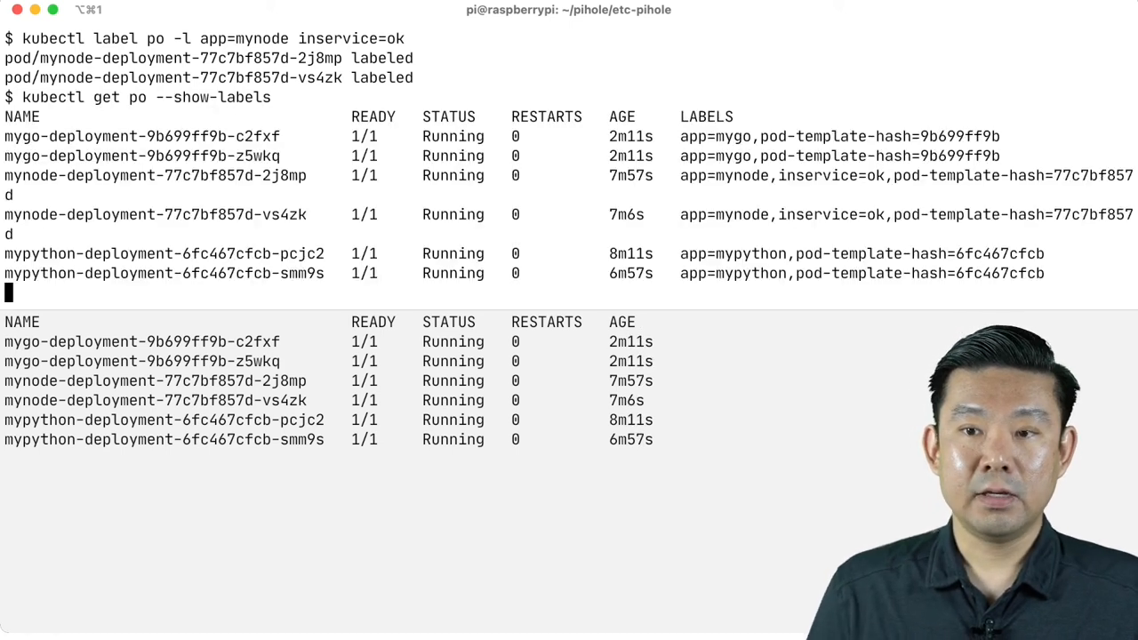
{"action": "key", "text": "Return"}
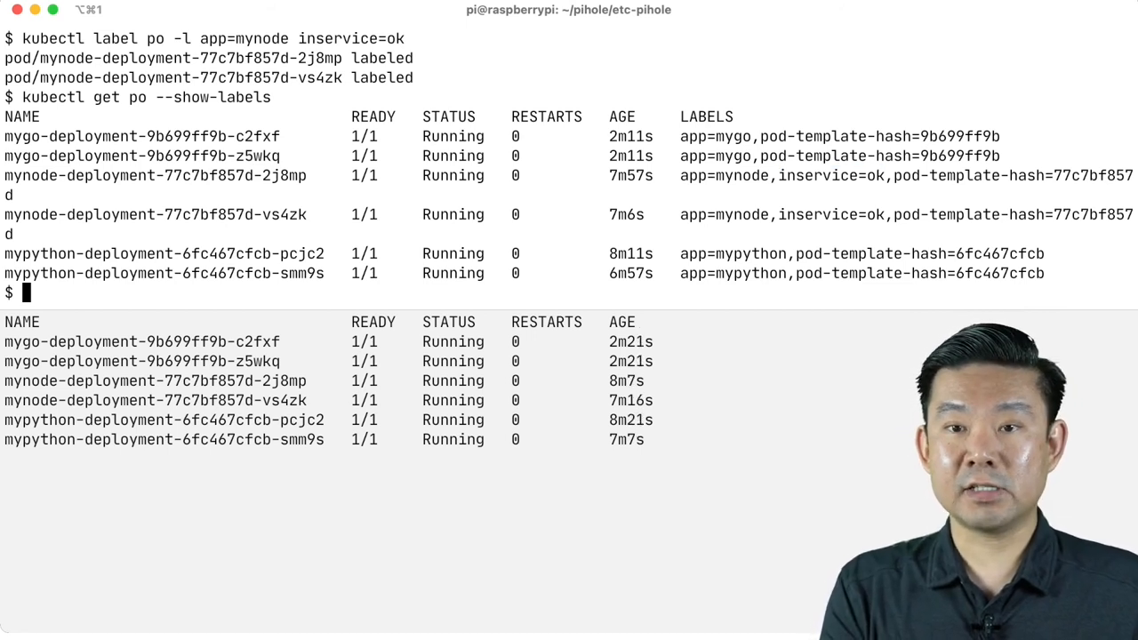
{"action": "type", "text": "cle"}
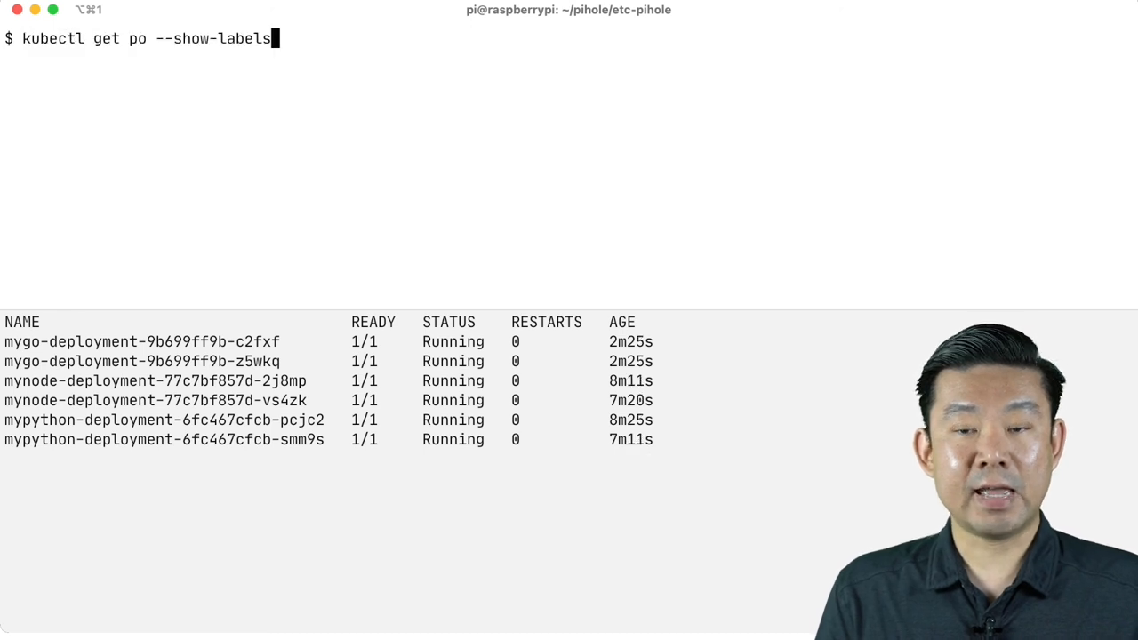
Step: Run 'kubectl label po -l app=mynode inservice-' to strip the inservice label
{"action": "type", "text": "kubectl label po -l app=mynode inservice=ok"}
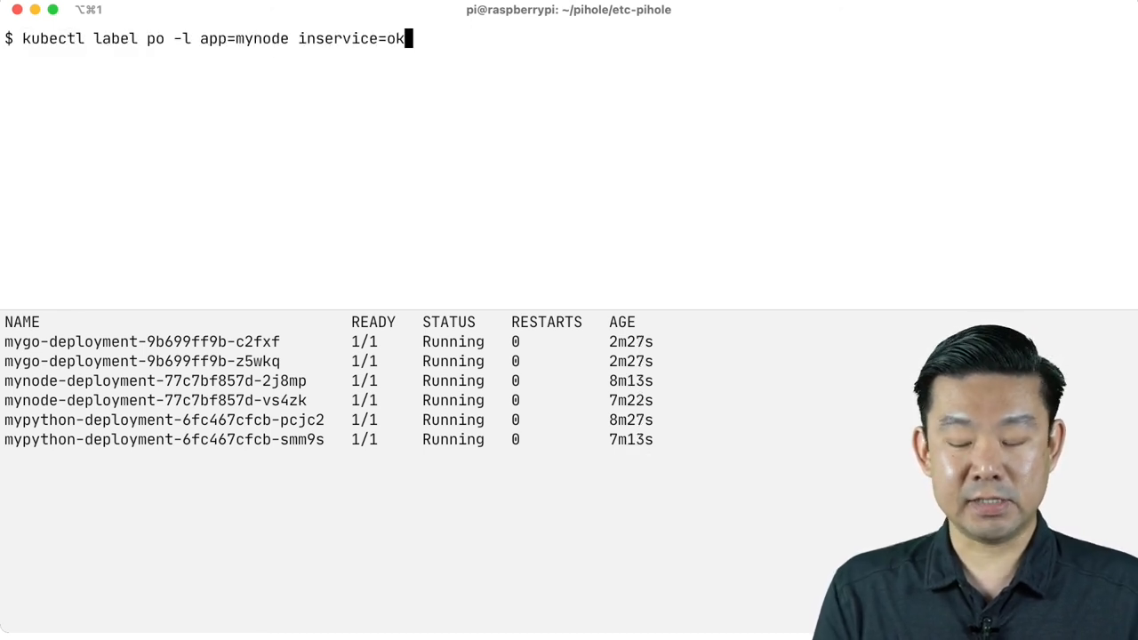
{"action": "key", "text": "Backspace"}
{"action": "type", "text": "-"}
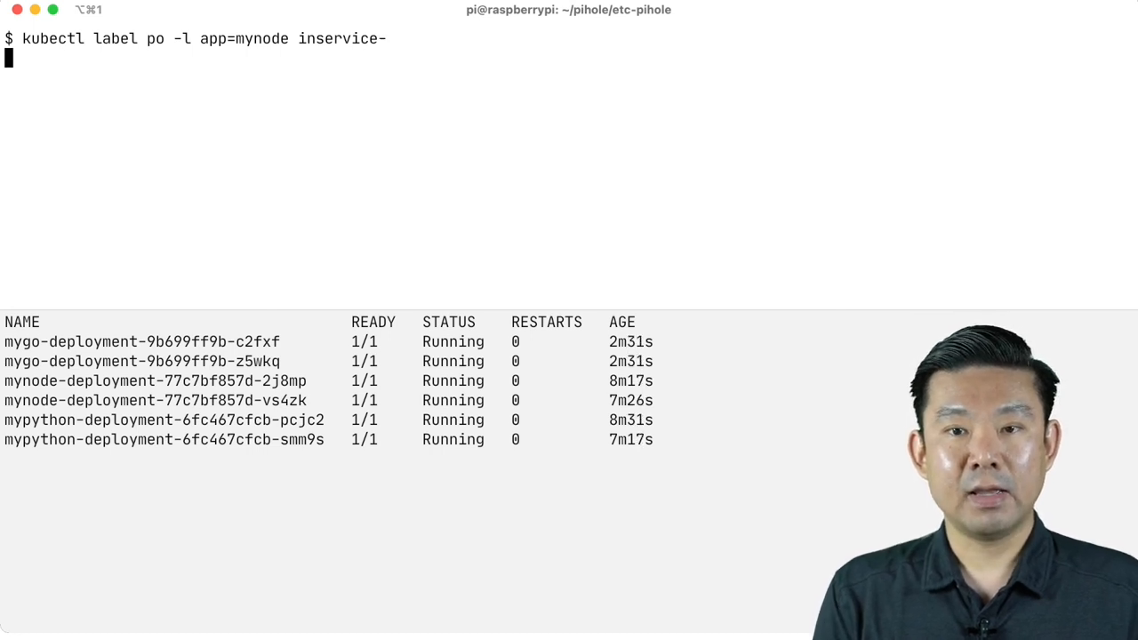
{"action": "key", "text": "Return"}
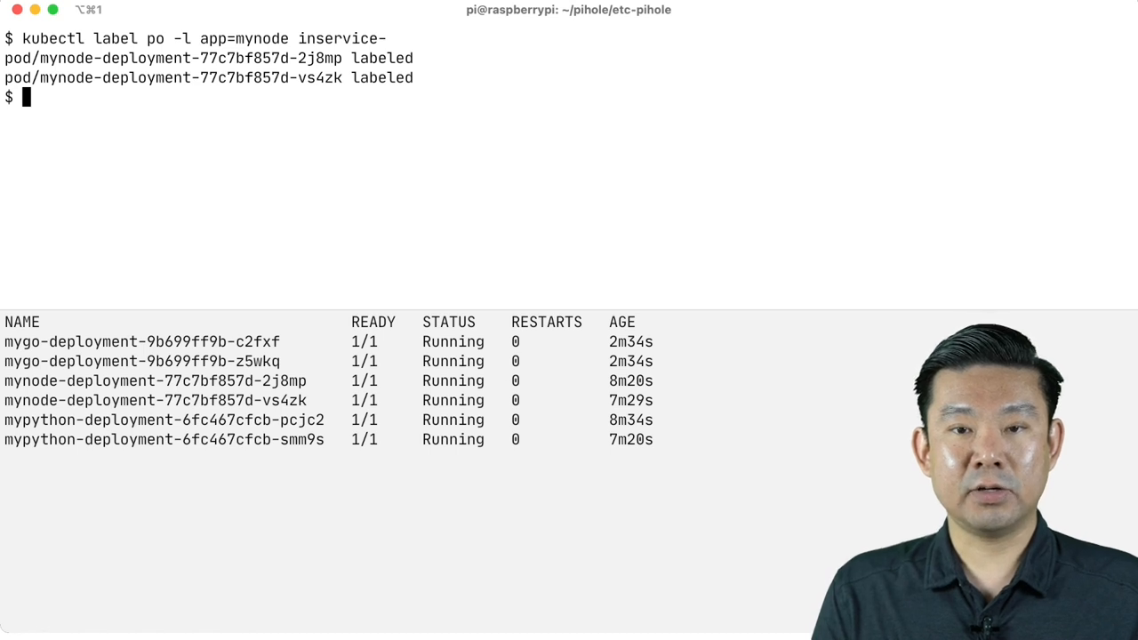
Step: List pods with labels again to confirm only app and template-hash labels remain
{"action": "type", "text": "kubectl get po --show-labels"}
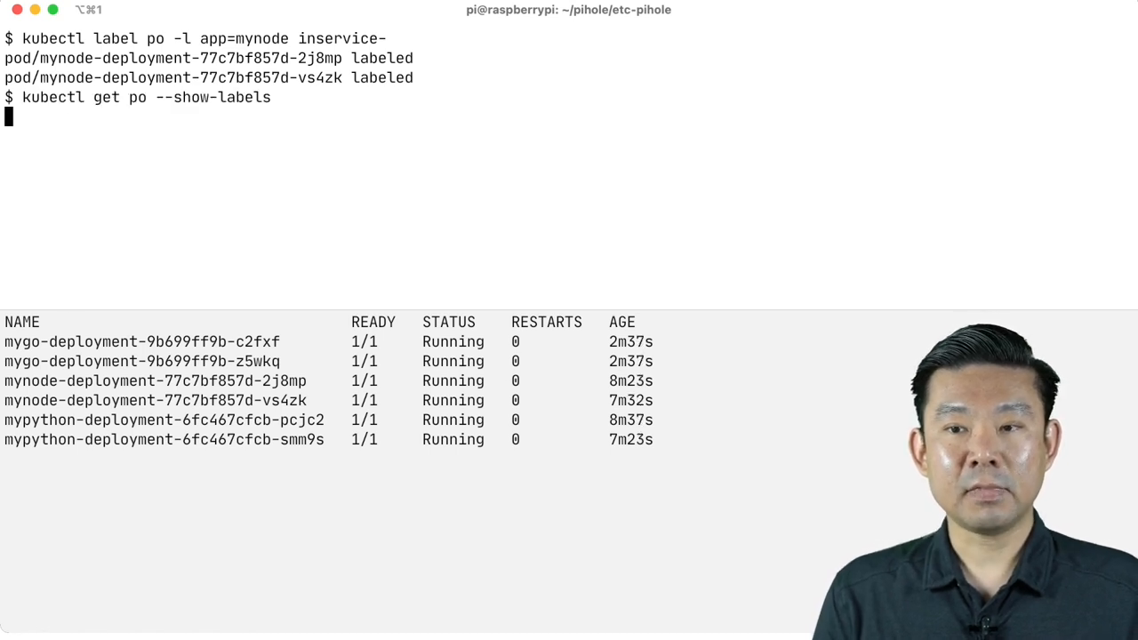
{"action": "key", "text": "Return"}
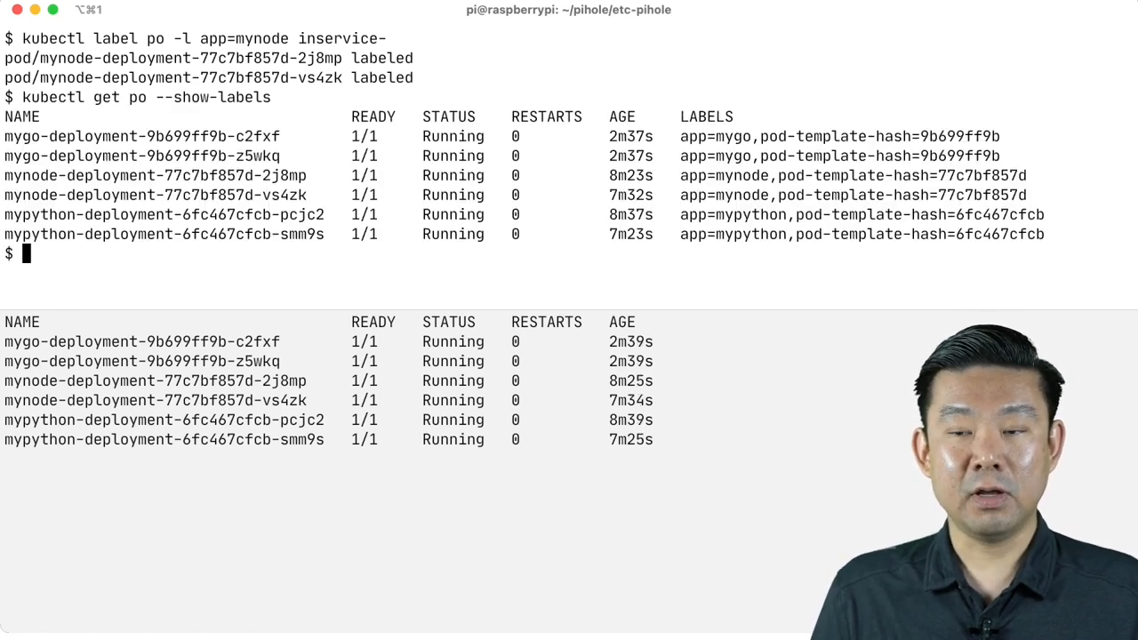